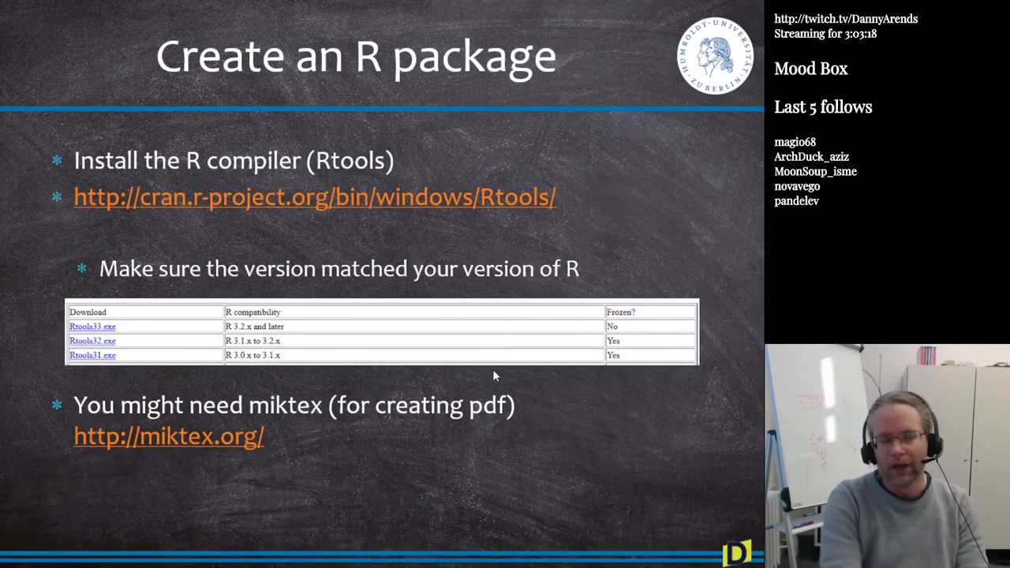
pyautogui.moveTo(423, 309)
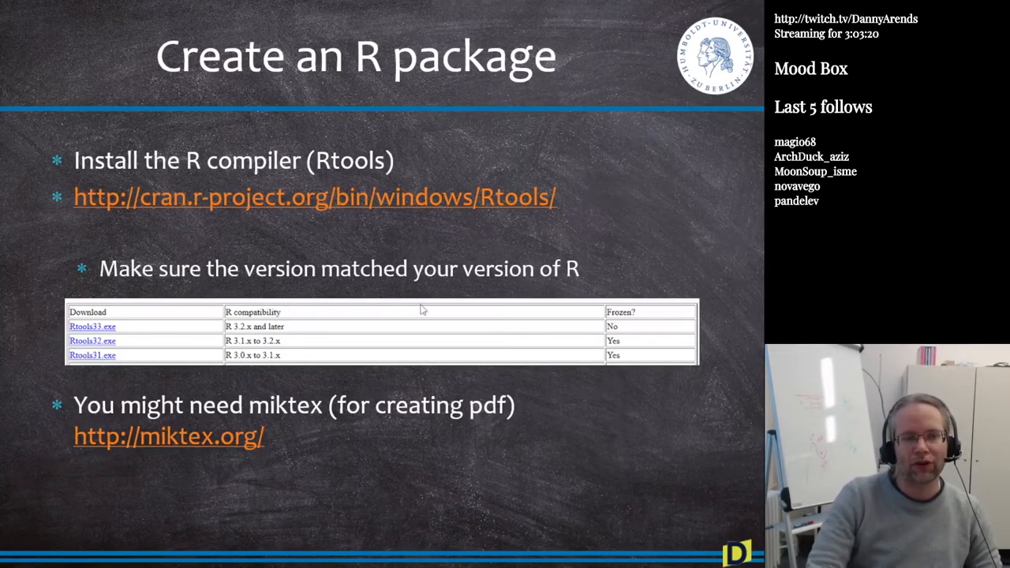
pyautogui.moveTo(266, 367)
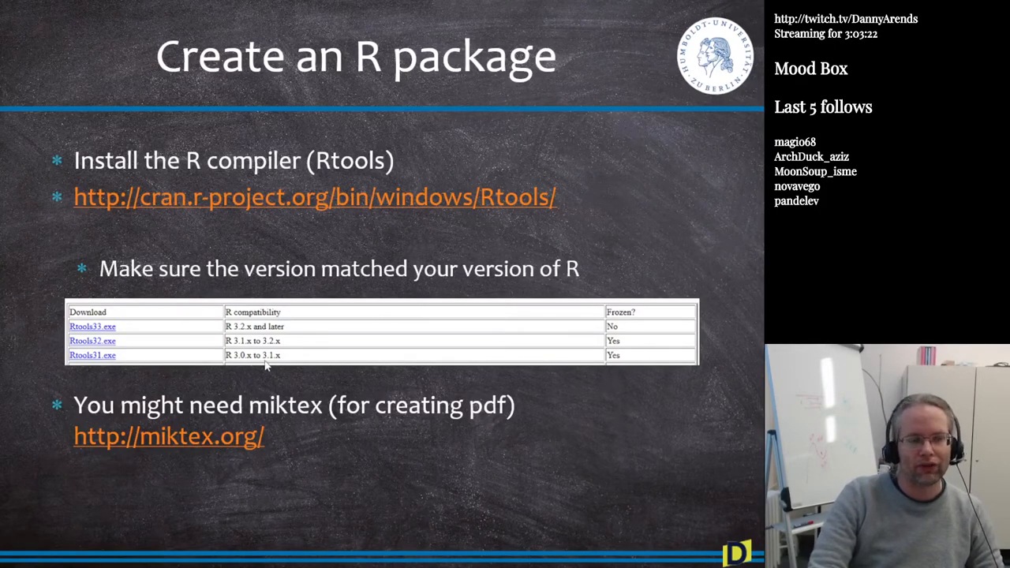
pyautogui.moveTo(259, 363)
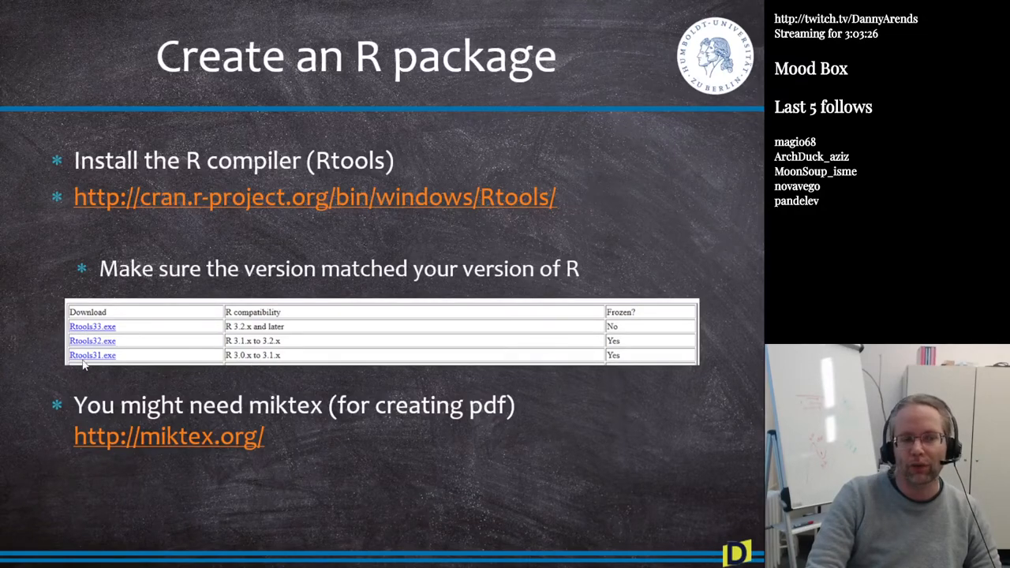
pyautogui.moveTo(256, 344)
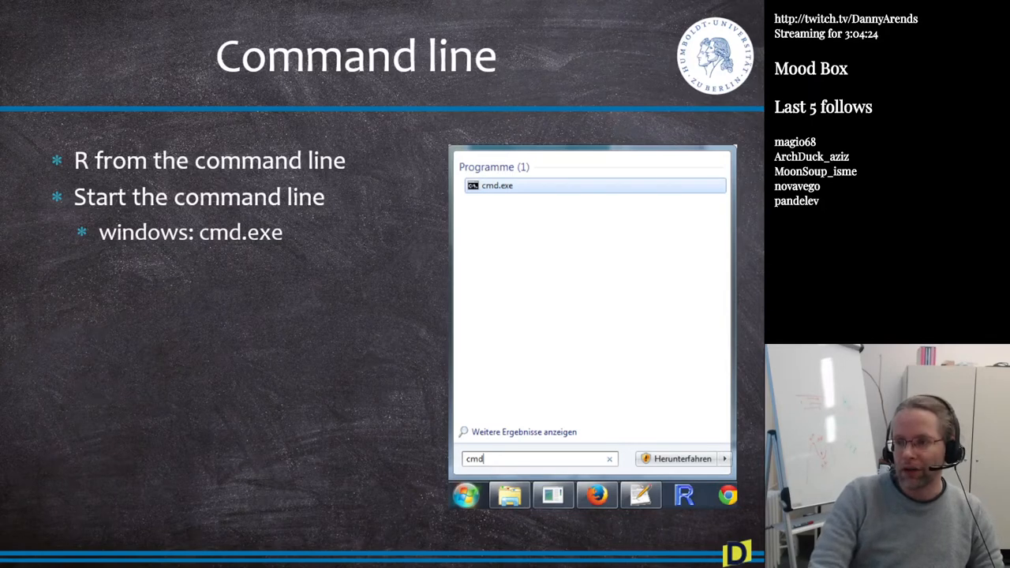
pyautogui.moveTo(234, 249)
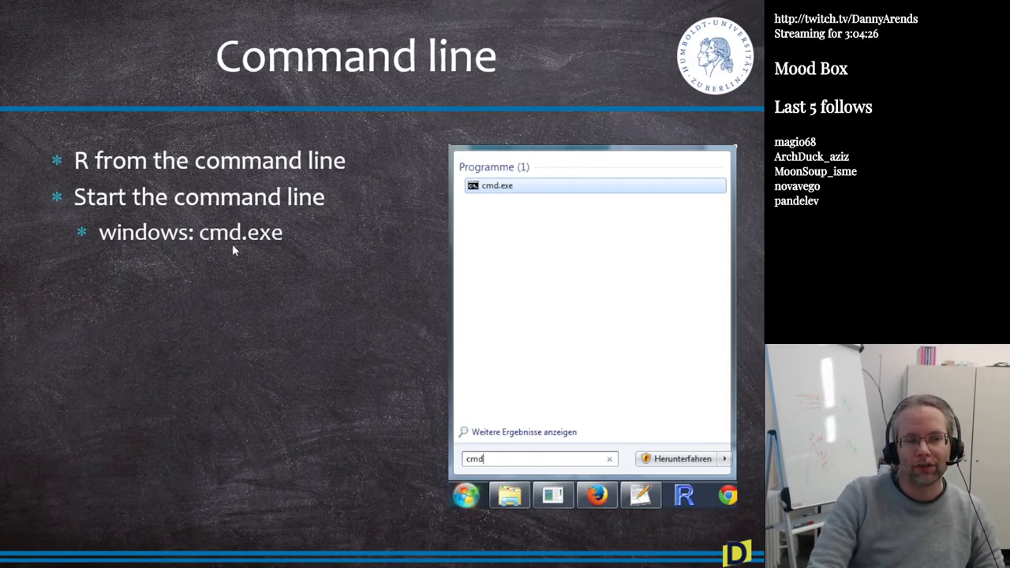
pyautogui.moveTo(401, 375)
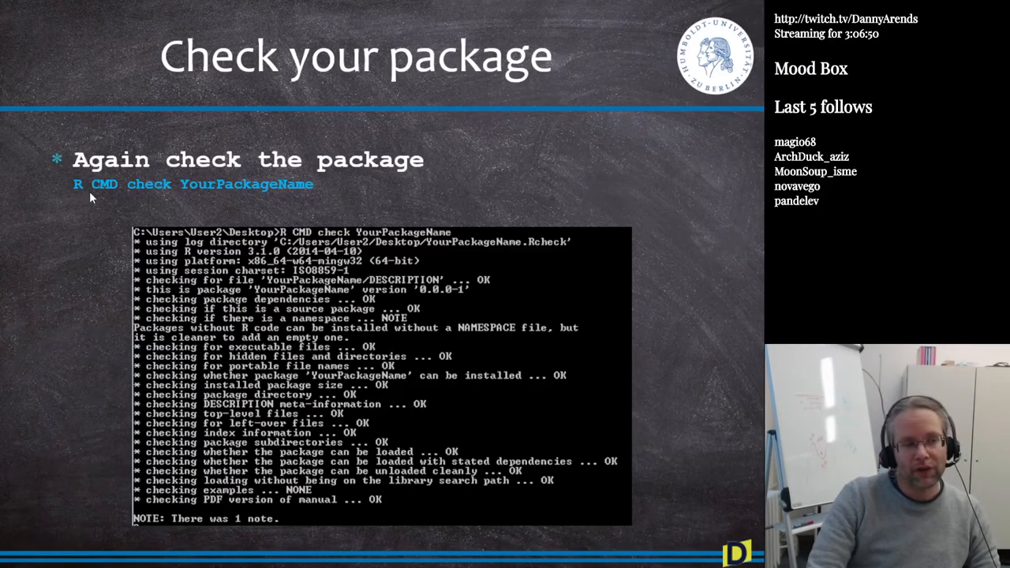
pyautogui.moveTo(260, 197)
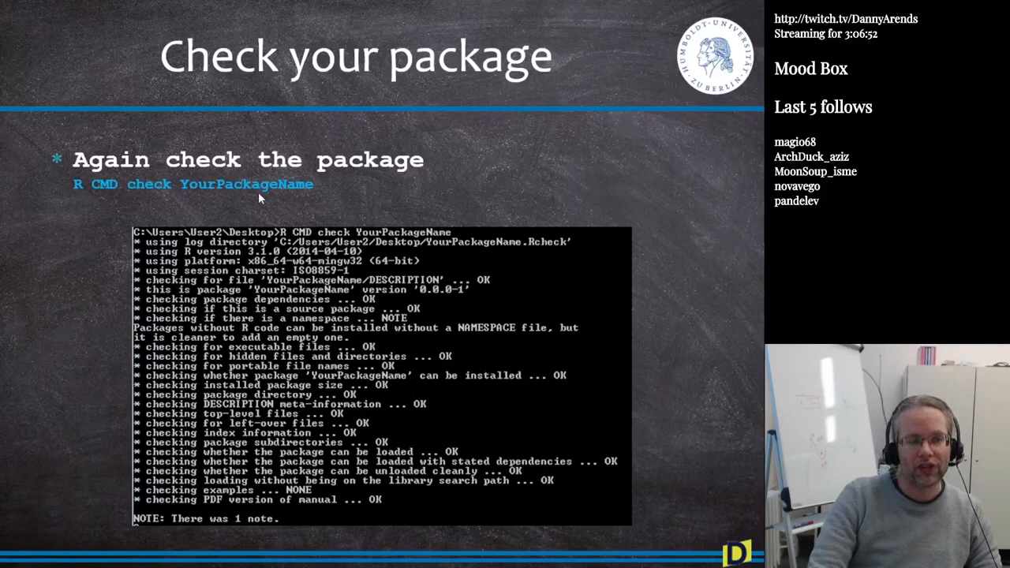
# Advance to the 'A Note!' slide highlighting the missing NAMESPACE note in the check output.
pyautogui.press('Right')
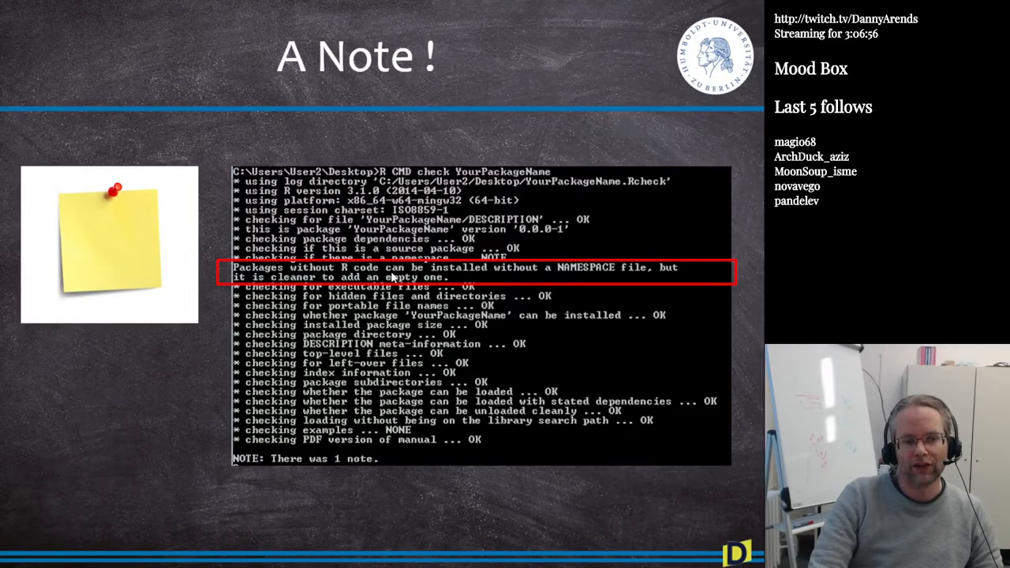
pyautogui.moveTo(577, 271)
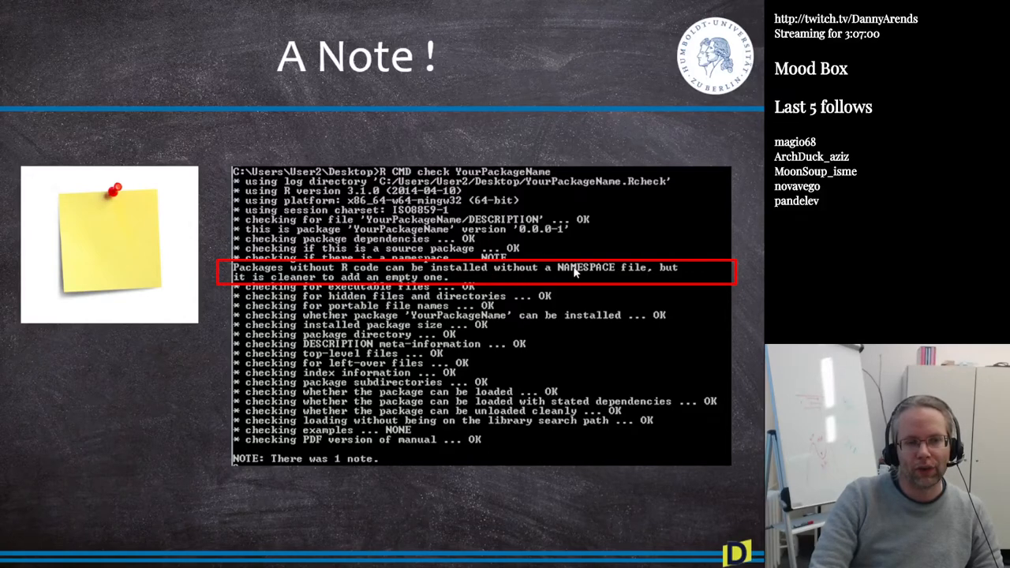
pyautogui.moveTo(339, 296)
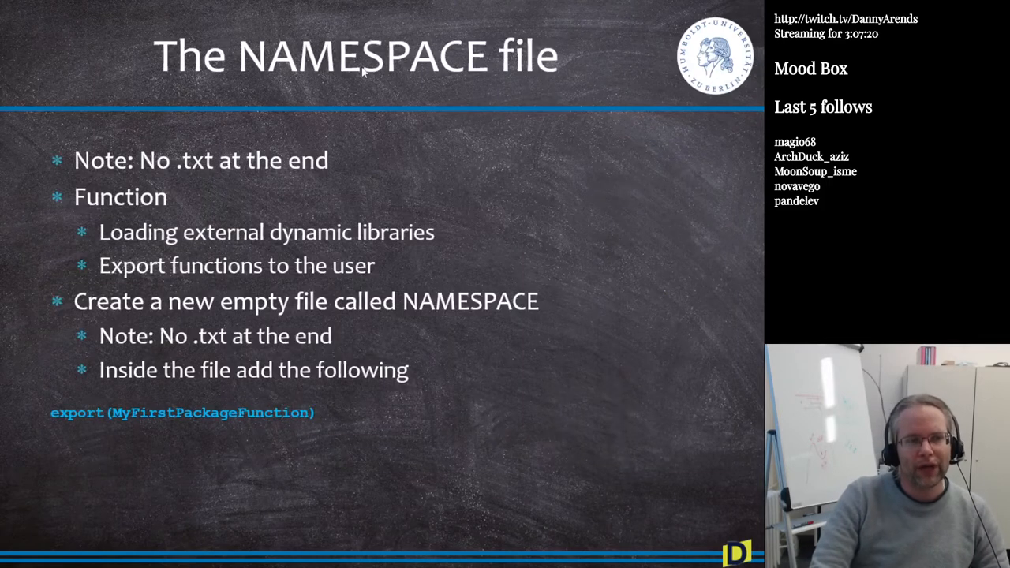
pyautogui.moveTo(240, 142)
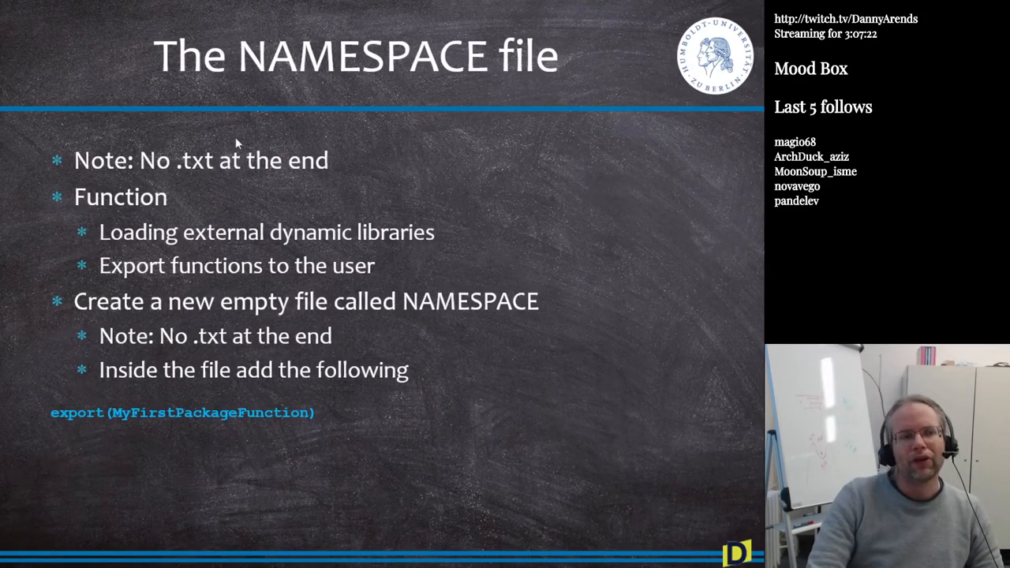
pyautogui.moveTo(221, 180)
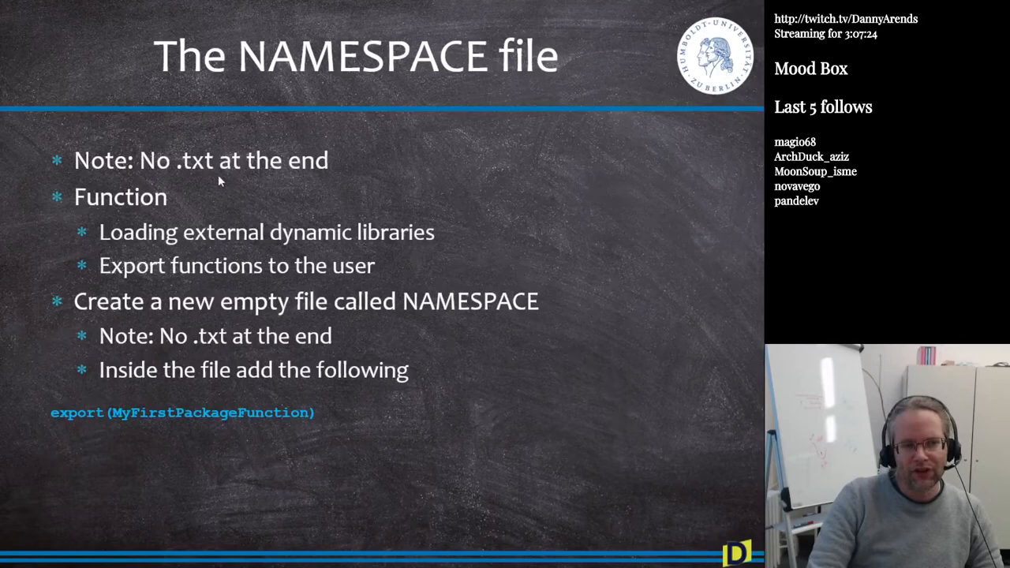
pyautogui.moveTo(246, 105)
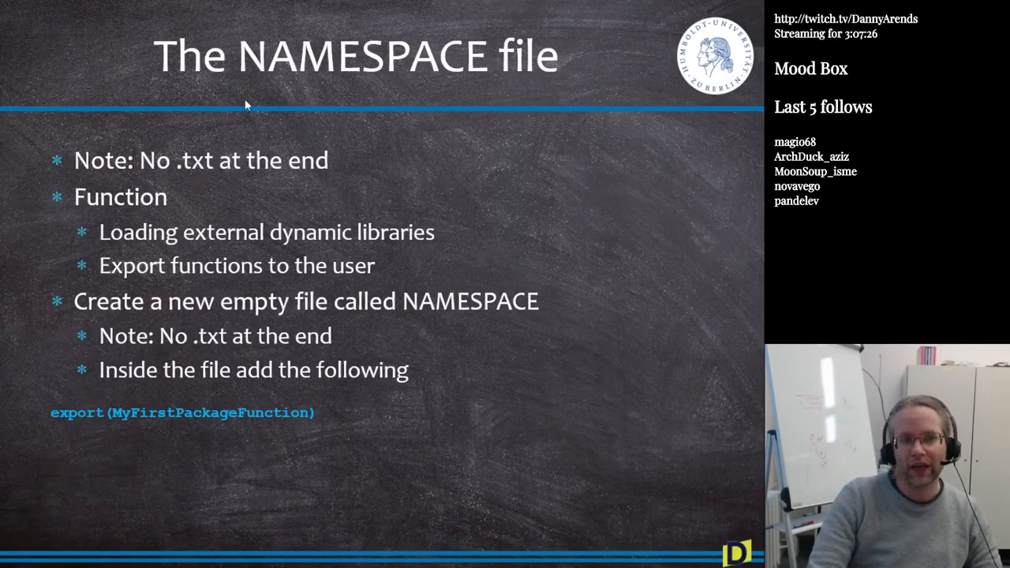
pyautogui.moveTo(66, 211)
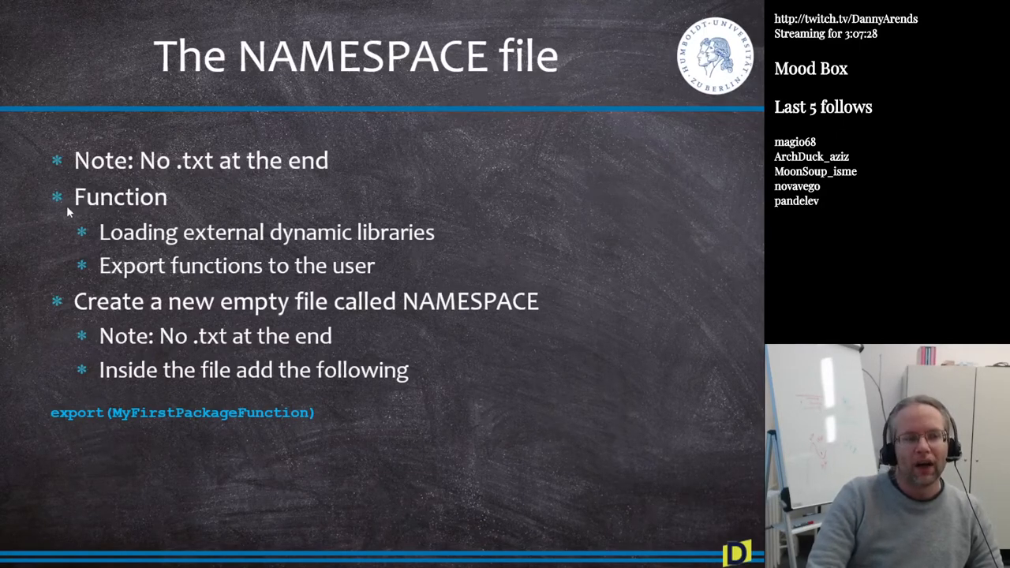
pyautogui.moveTo(233, 221)
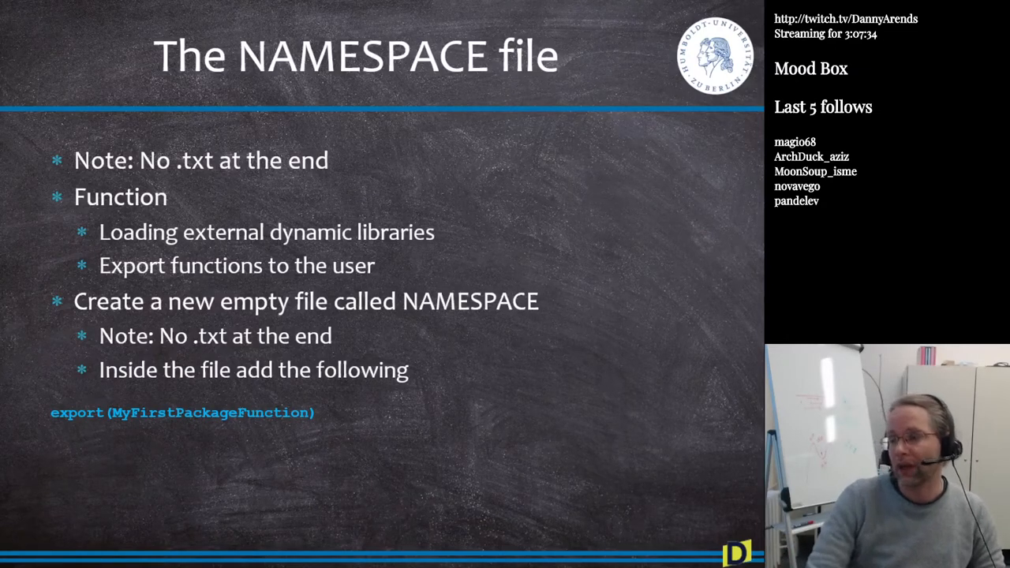
pyautogui.moveTo(186, 278)
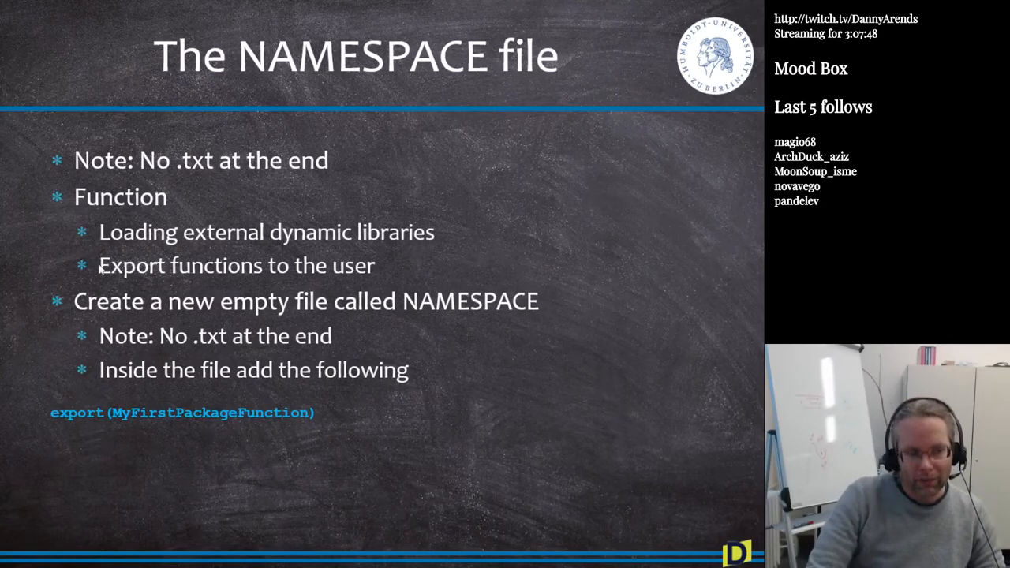
pyautogui.moveTo(266, 269)
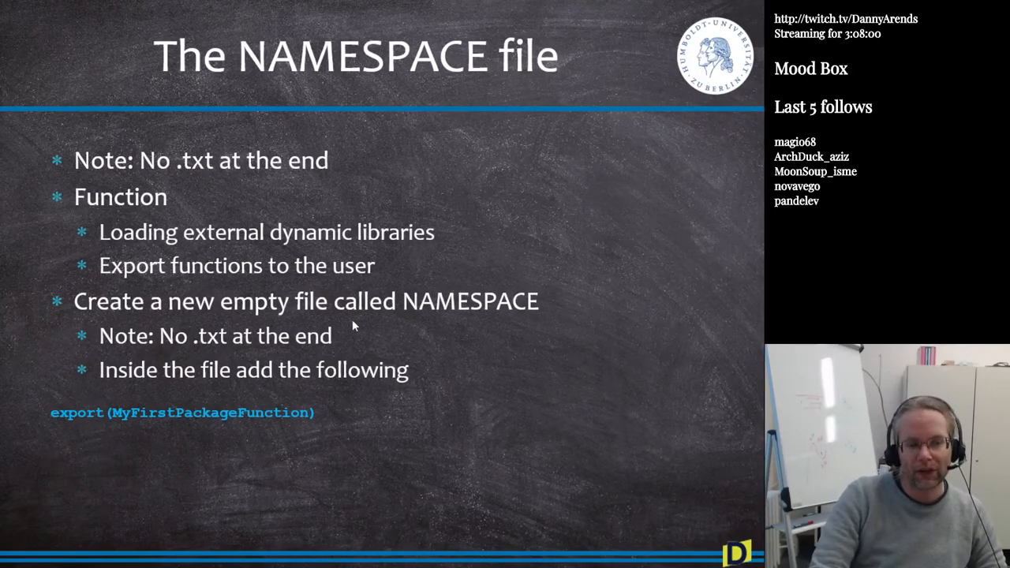
pyautogui.moveTo(207, 451)
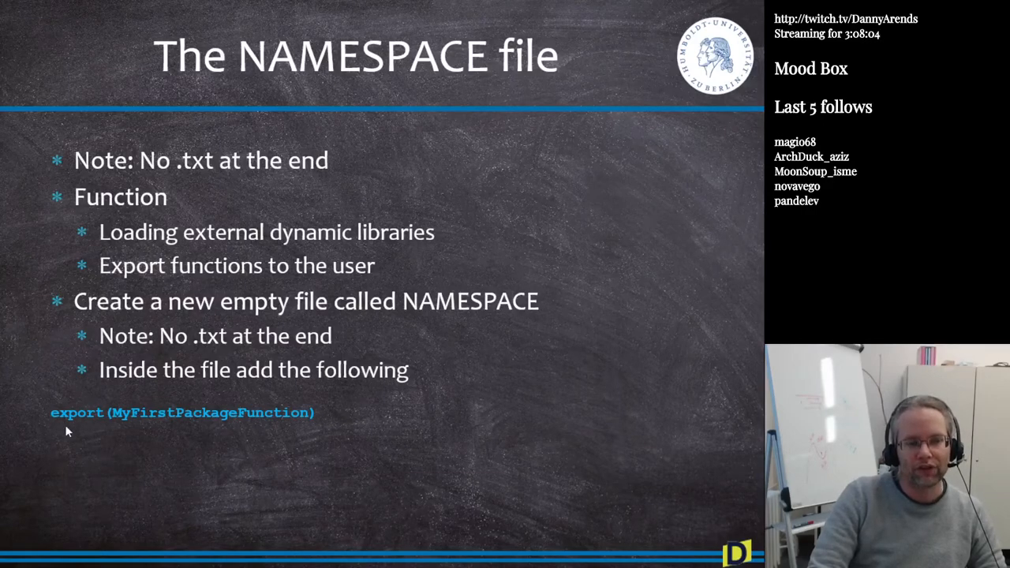
pyautogui.moveTo(74, 426)
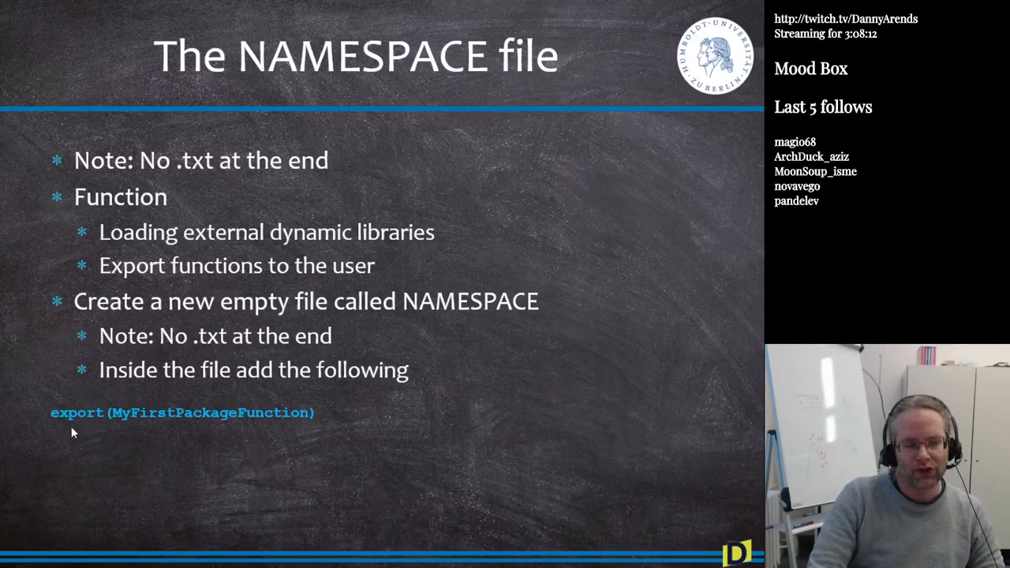
pyautogui.moveTo(126, 427)
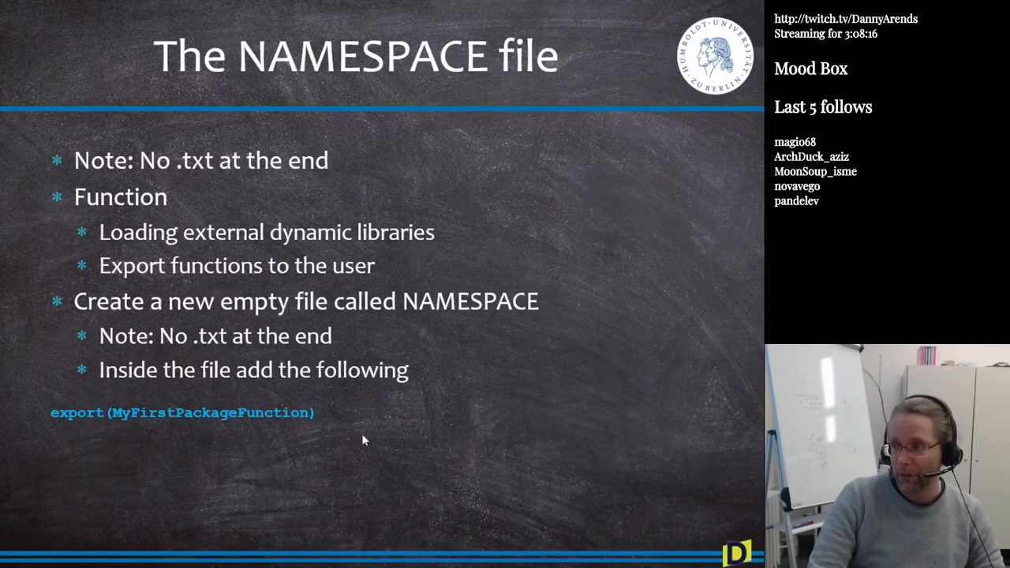
pyautogui.moveTo(328, 407)
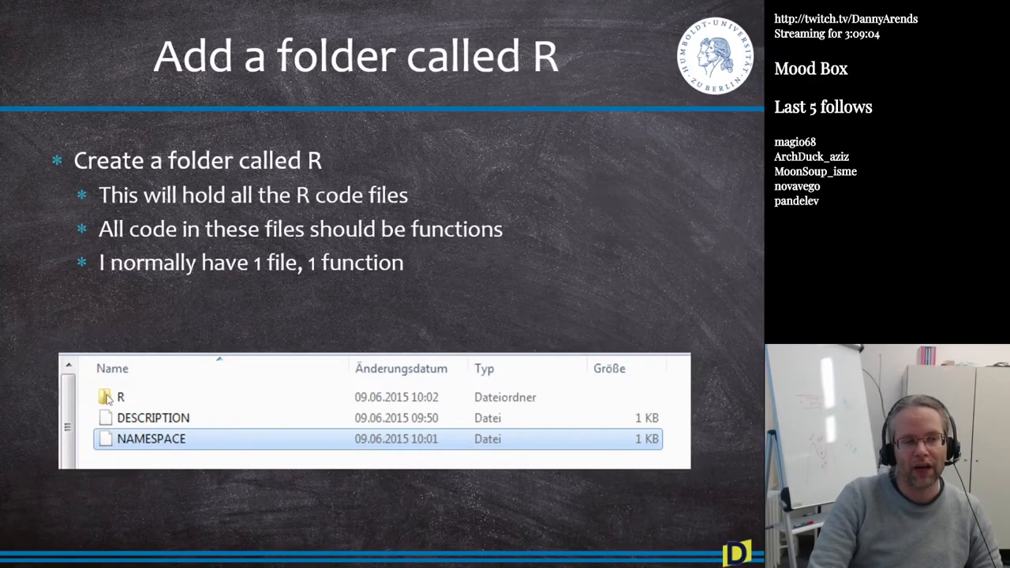
# Advance to the 'Recheck your package' slide where R CMD check ends with one warning.
pyautogui.press('Right')
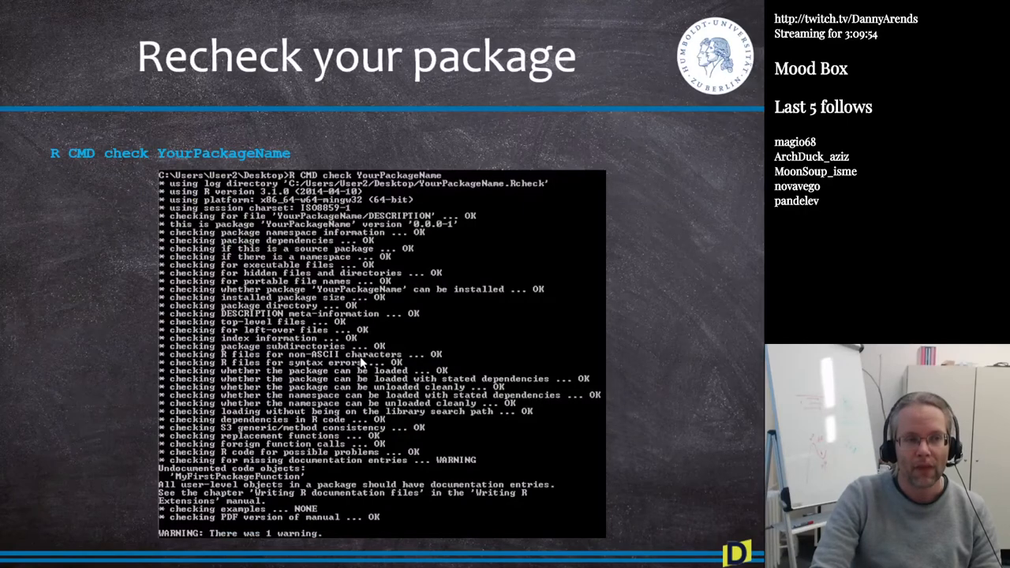
pyautogui.moveTo(251, 114)
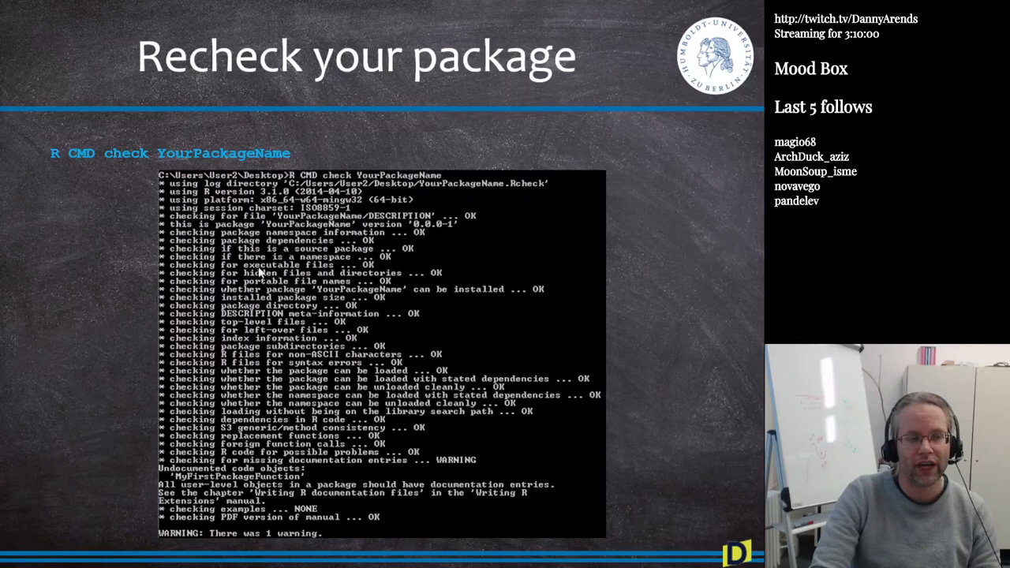
# Advance to the 'A Warning!' slide about the undocumented code objects warning.
pyautogui.press('Right')
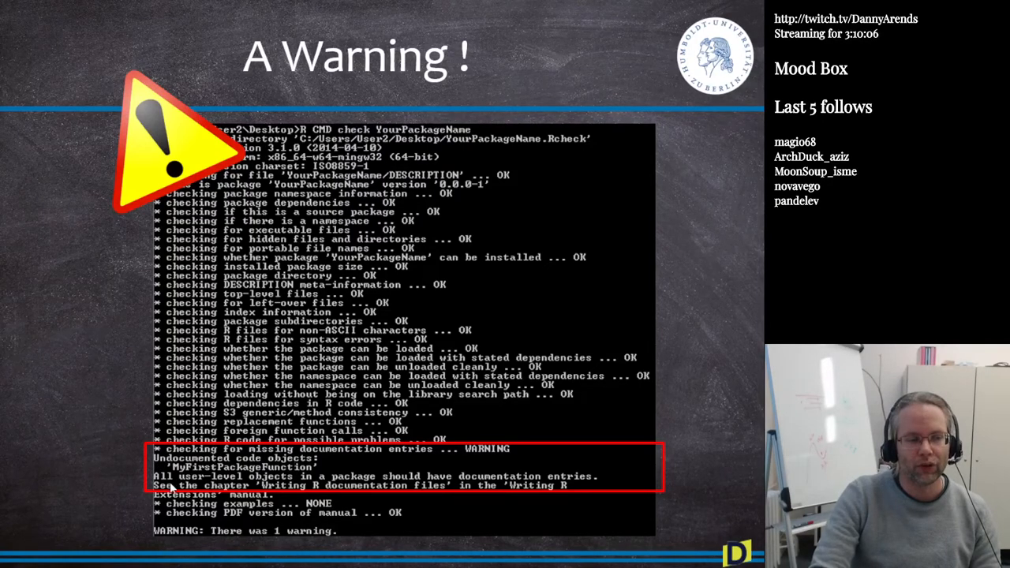
pyautogui.moveTo(522, 486)
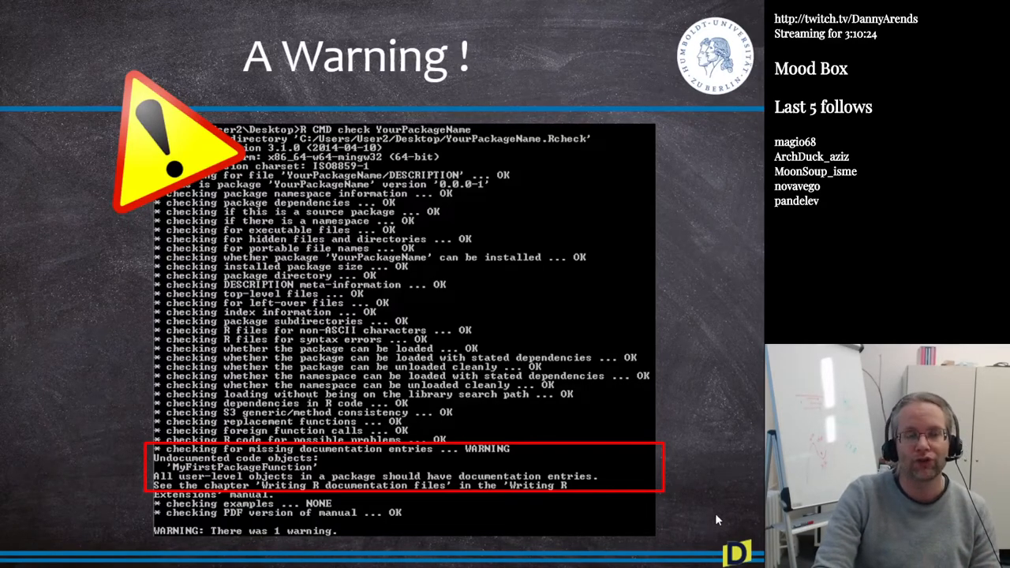
pyautogui.moveTo(723, 505)
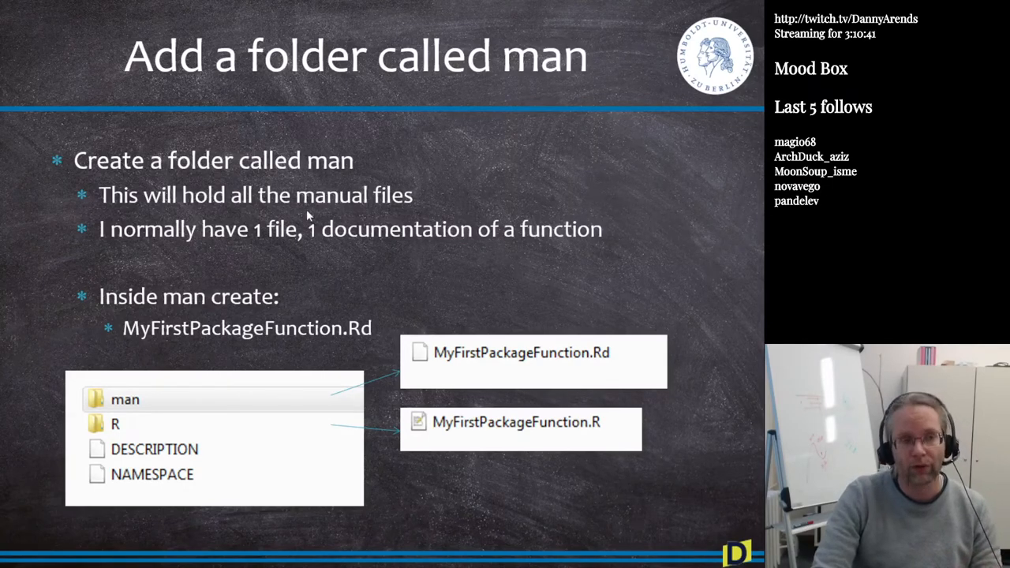
pyautogui.moveTo(363, 351)
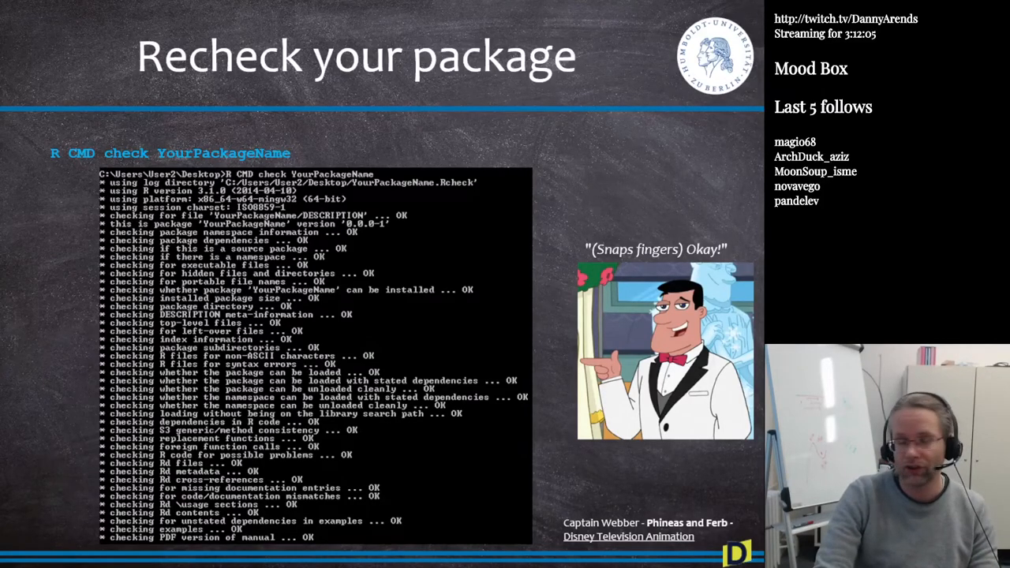
# Advance past the all-OK recheck slide to installing the package with R CMD INSTALL.
pyautogui.press('Right')
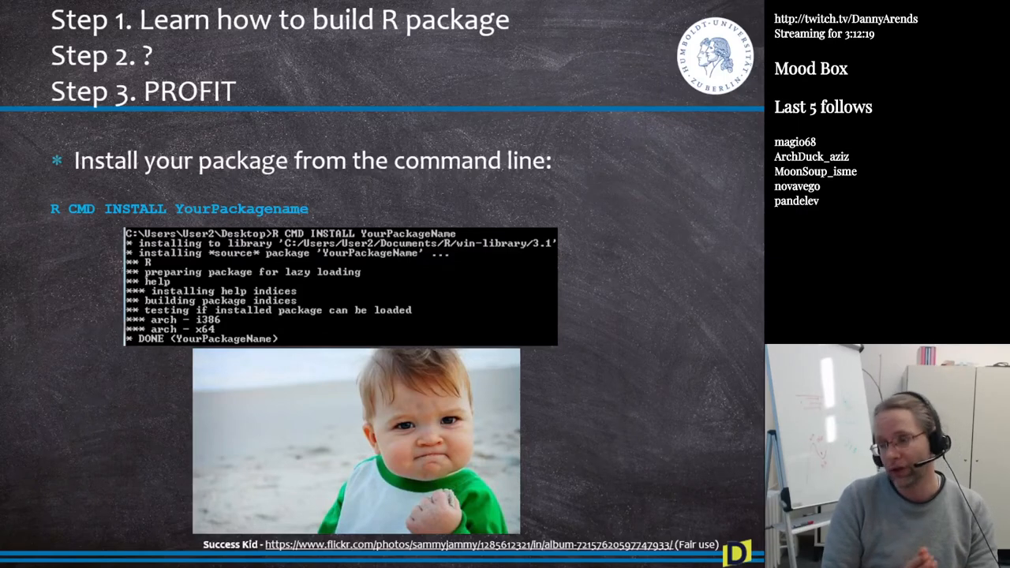
pyautogui.moveTo(87, 338)
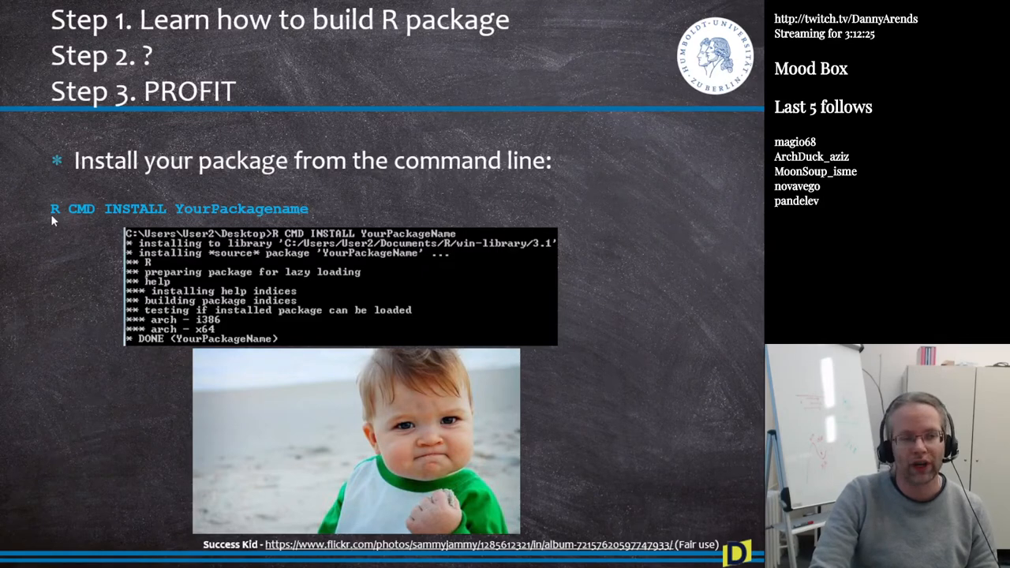
pyautogui.moveTo(314, 213)
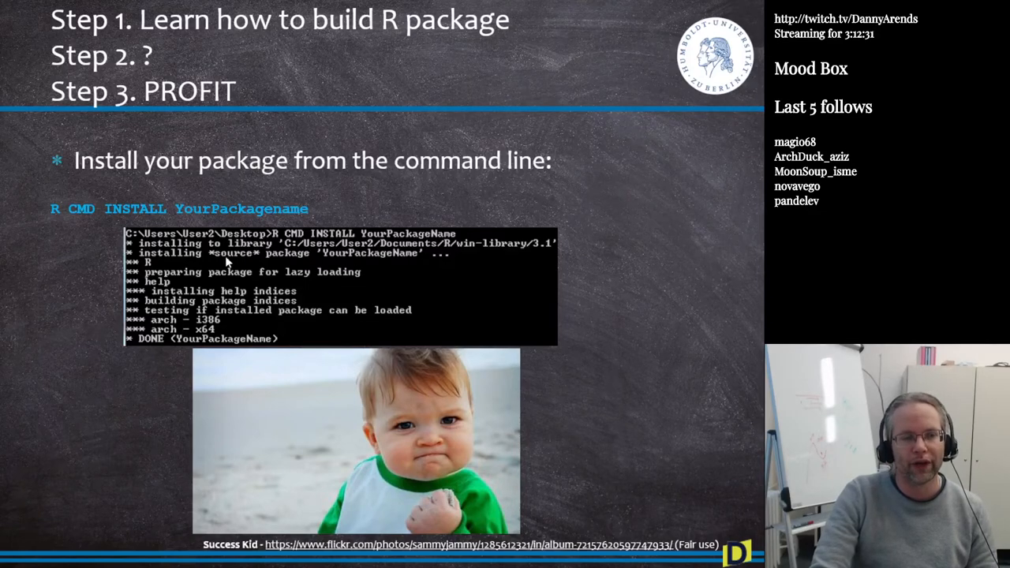
pyautogui.moveTo(165, 350)
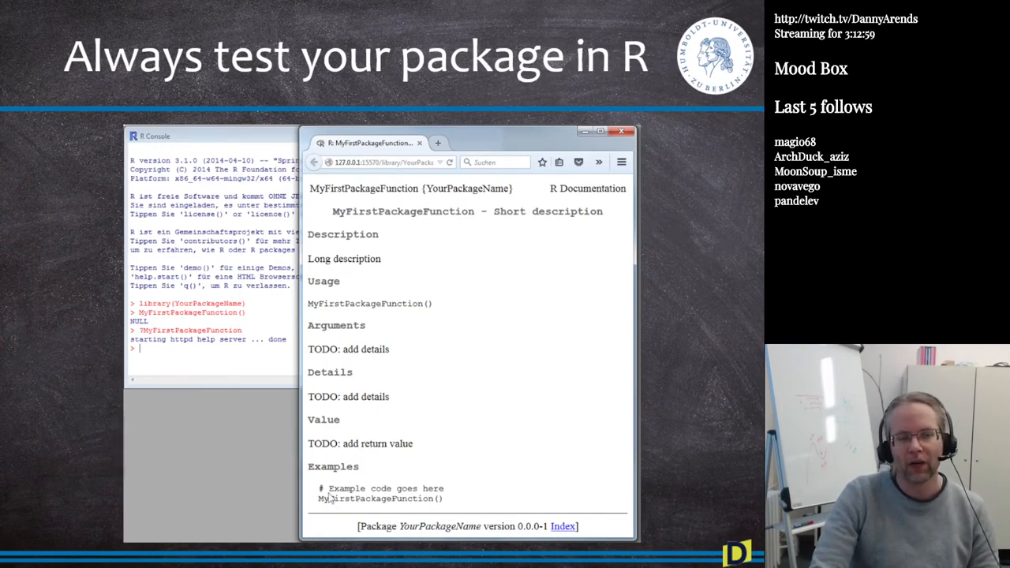
pyautogui.moveTo(481, 486)
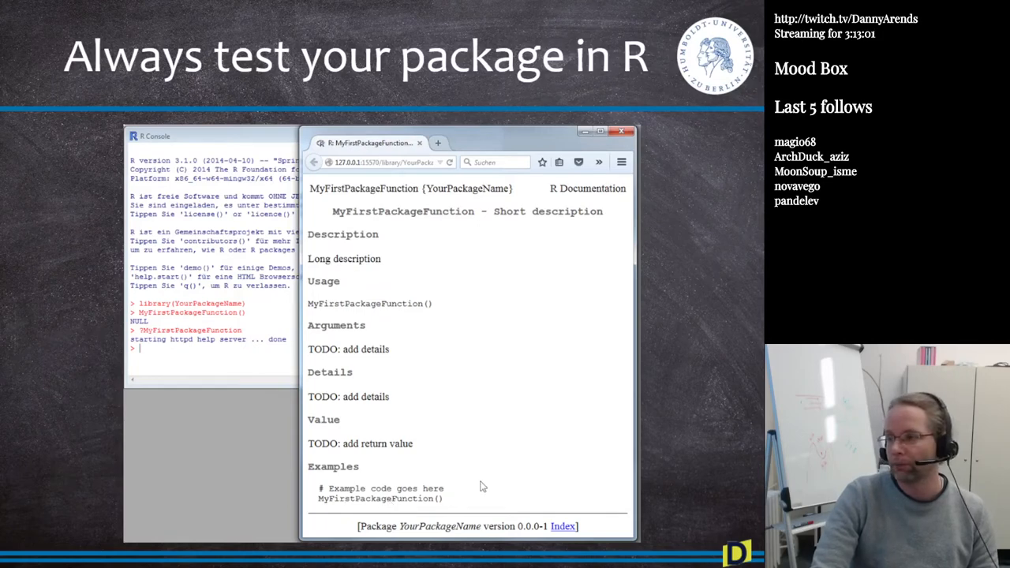
pyautogui.moveTo(565, 475)
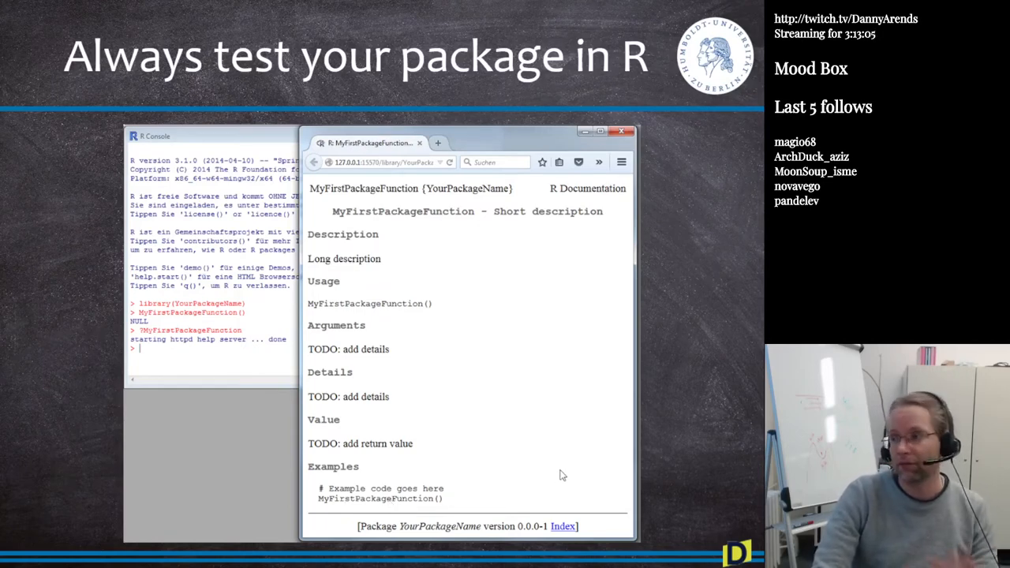
pyautogui.moveTo(568, 461)
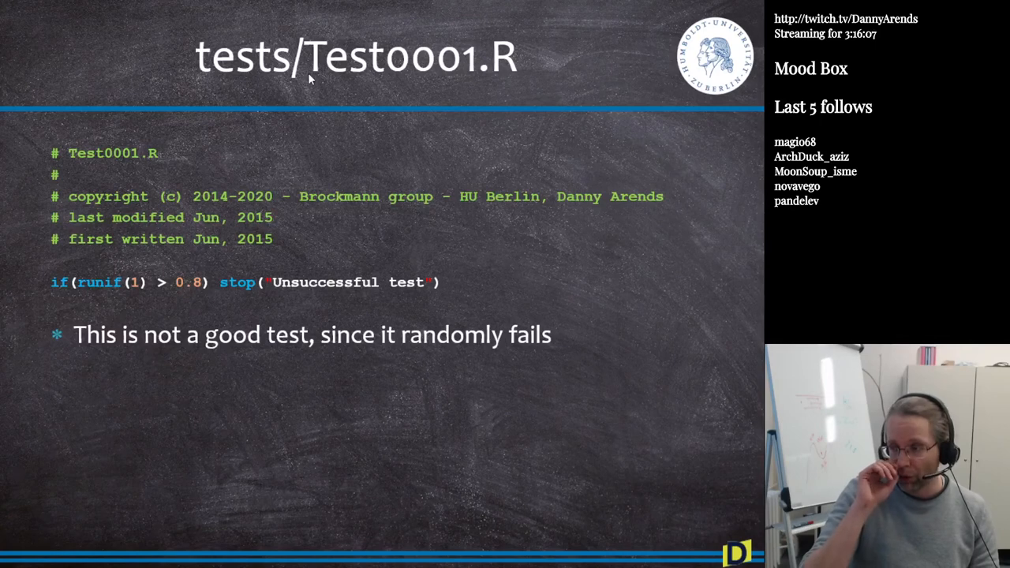
pyautogui.moveTo(426, 93)
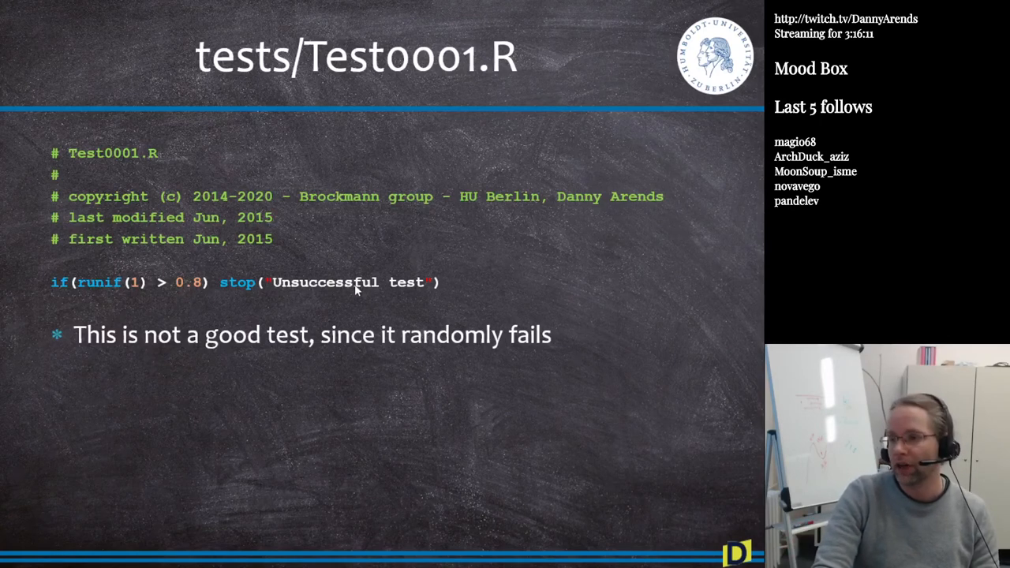
pyautogui.moveTo(133, 174)
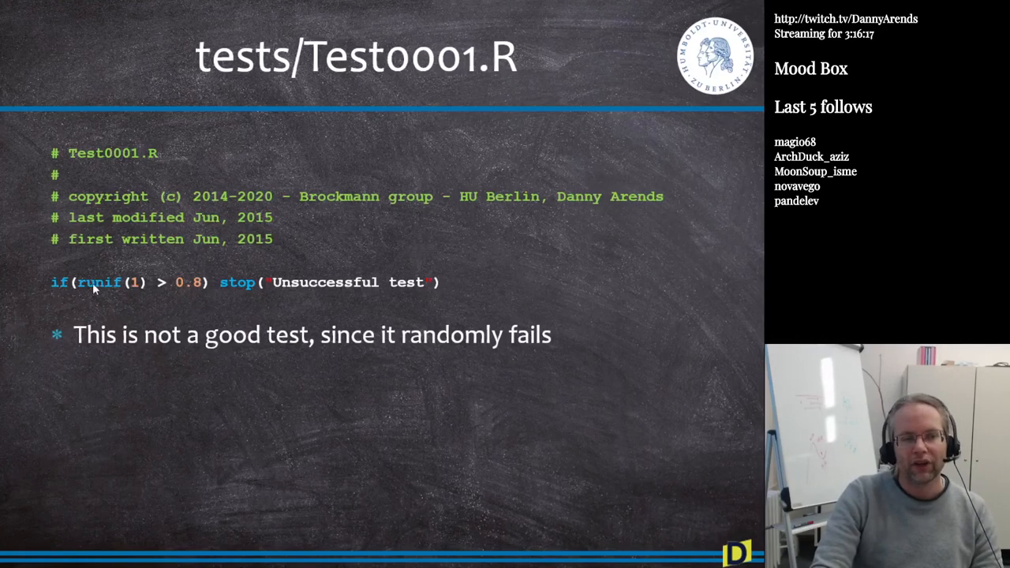
pyautogui.moveTo(181, 291)
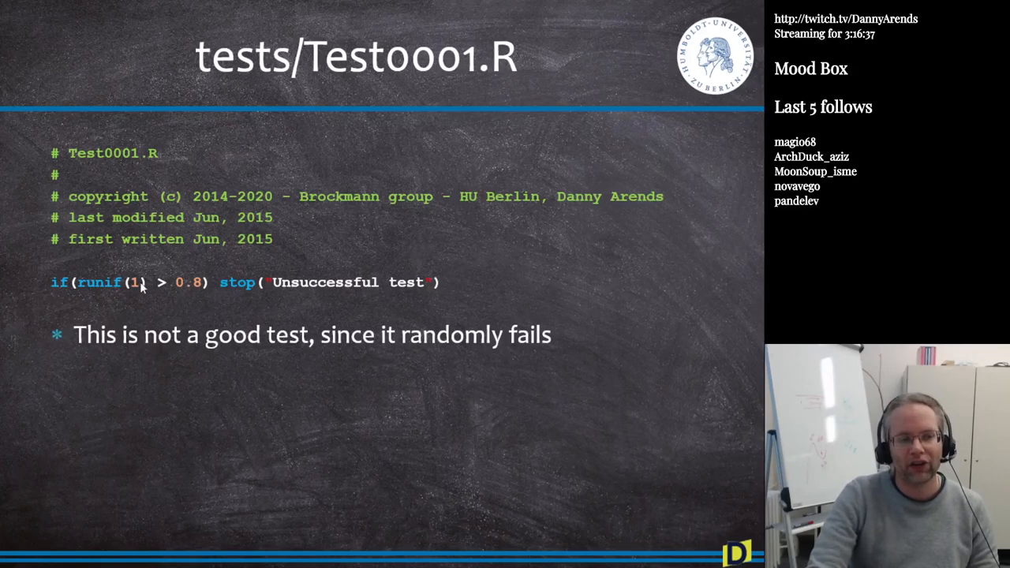
pyautogui.moveTo(180, 287)
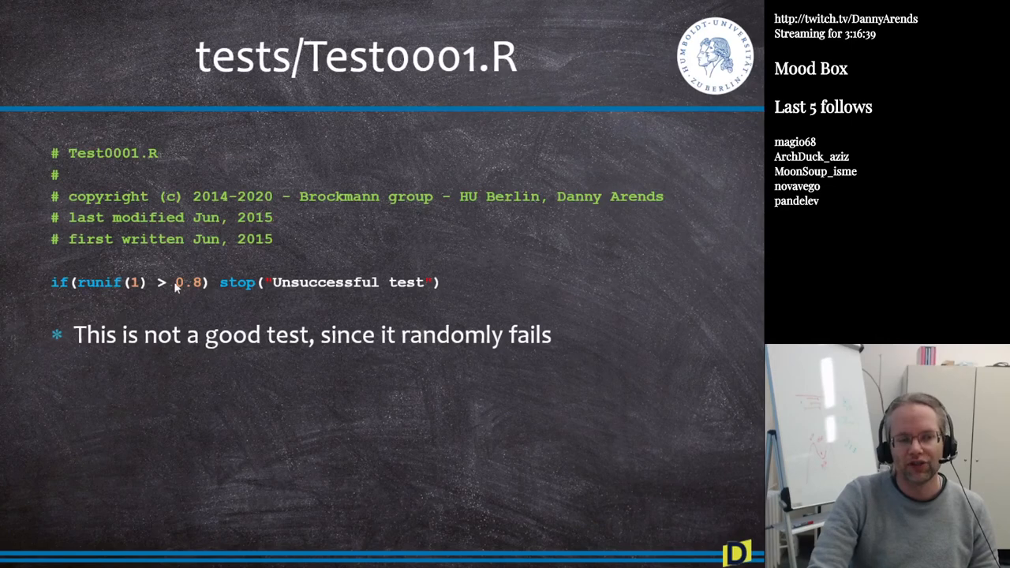
pyautogui.moveTo(199, 295)
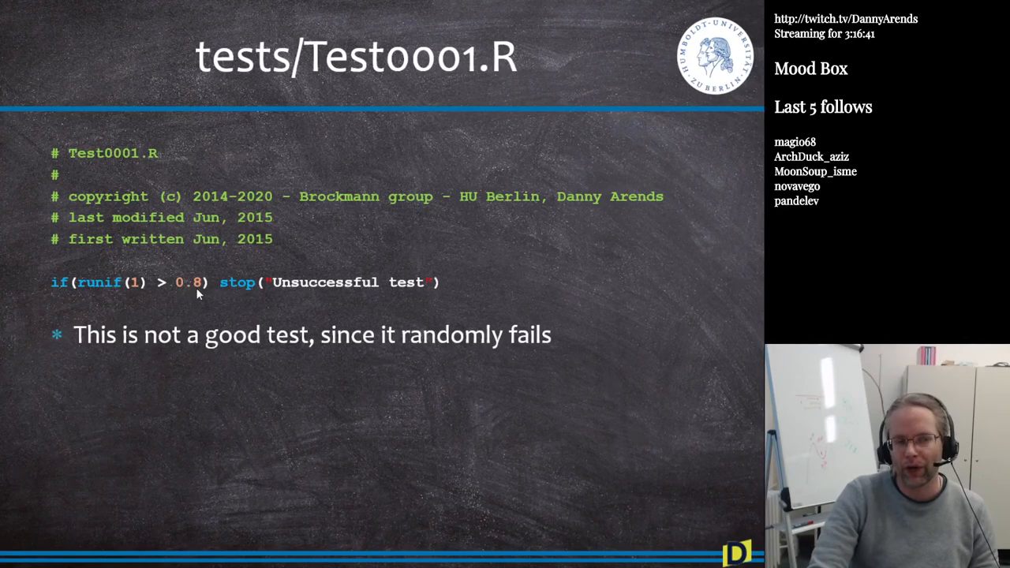
pyautogui.moveTo(445, 296)
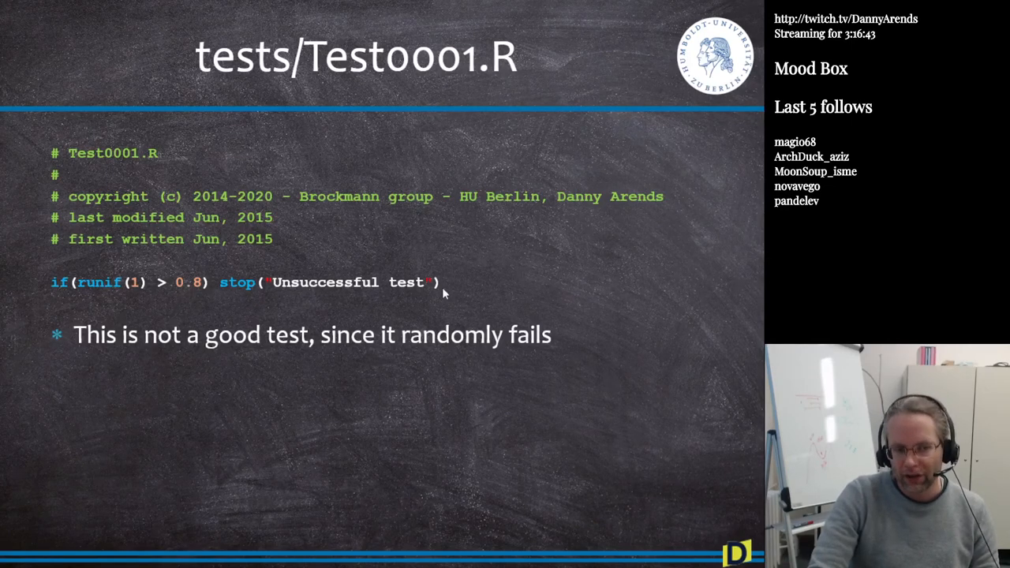